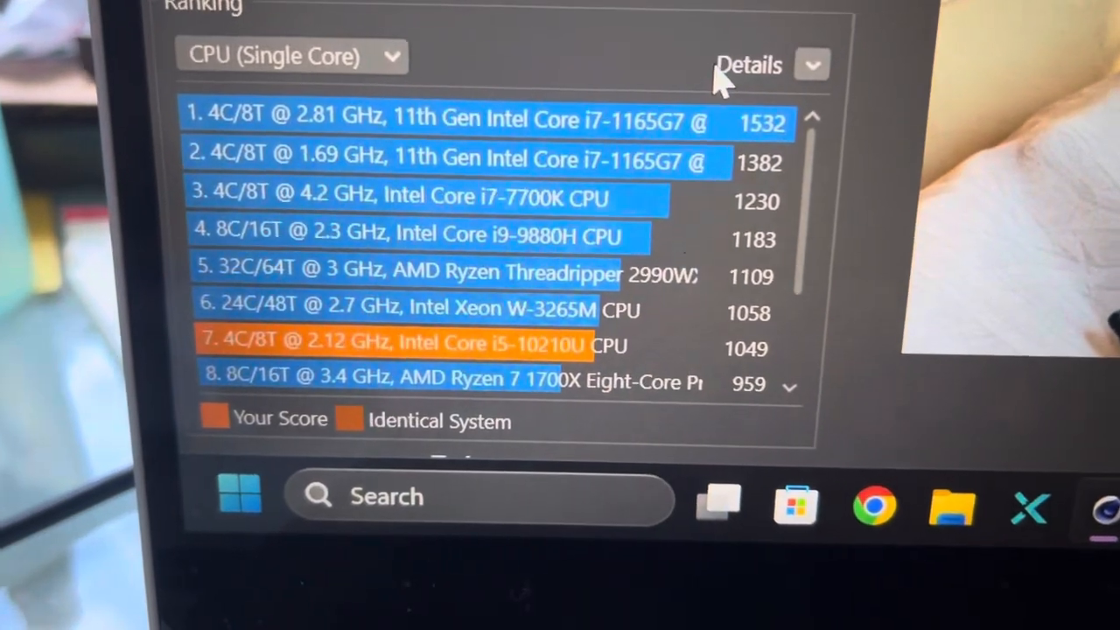
Scroll the single-core ranking to compare the 1049 score against other processors.
scroll("down", 3)
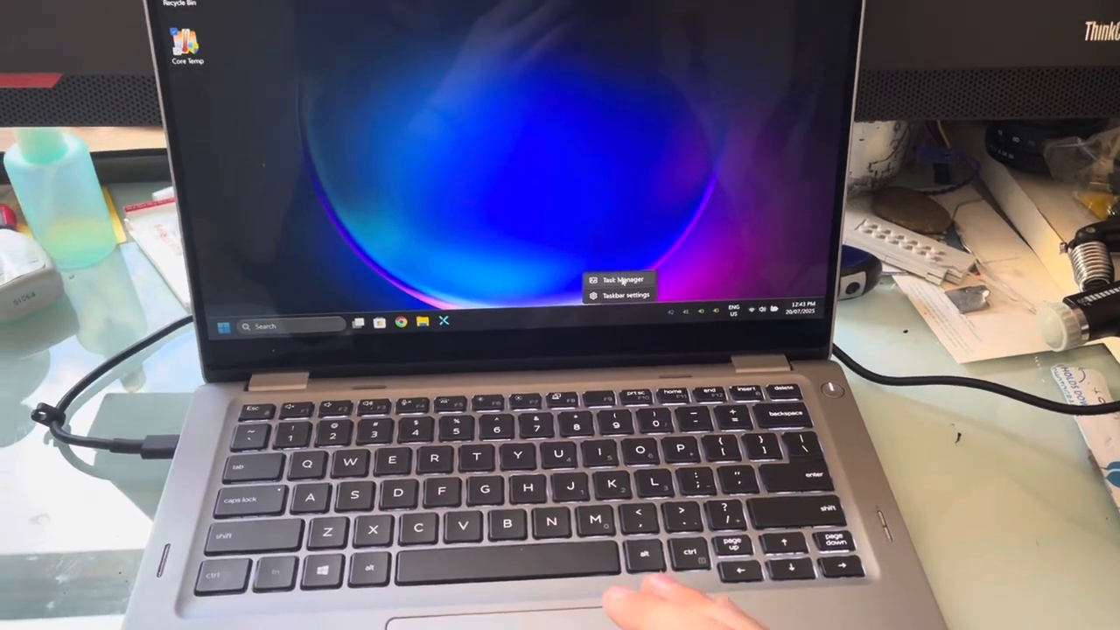
View the 954 GB NVMe disk, 16 GB 2400 MT/s memory and CPU details in Task Manager's Performance view.
left_click(614, 279)
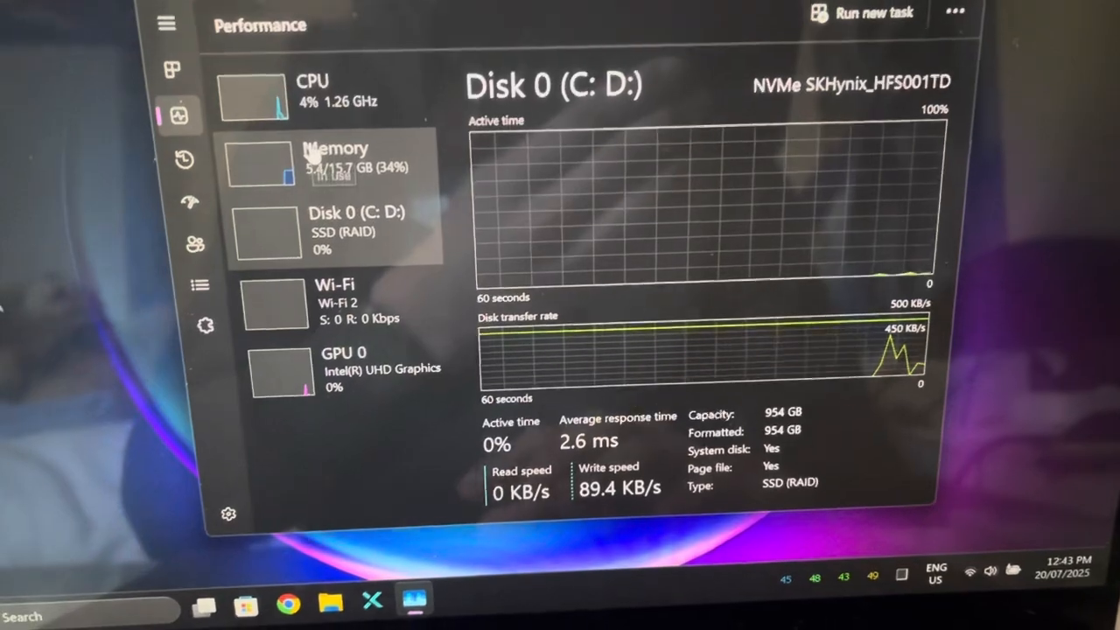
left_click(336, 161)
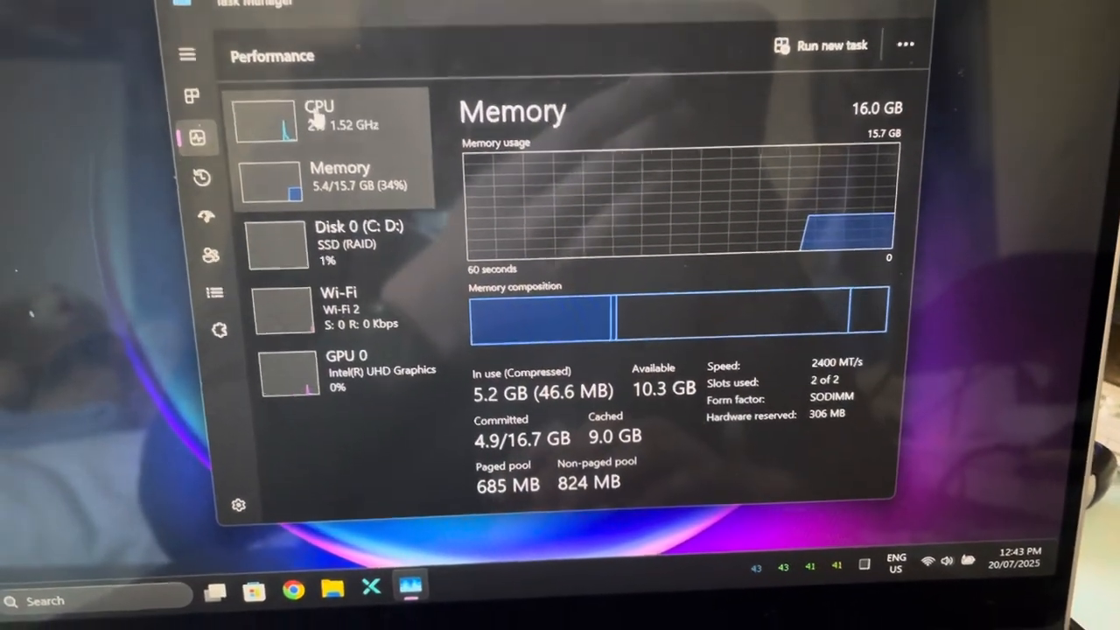
left_click(315, 119)
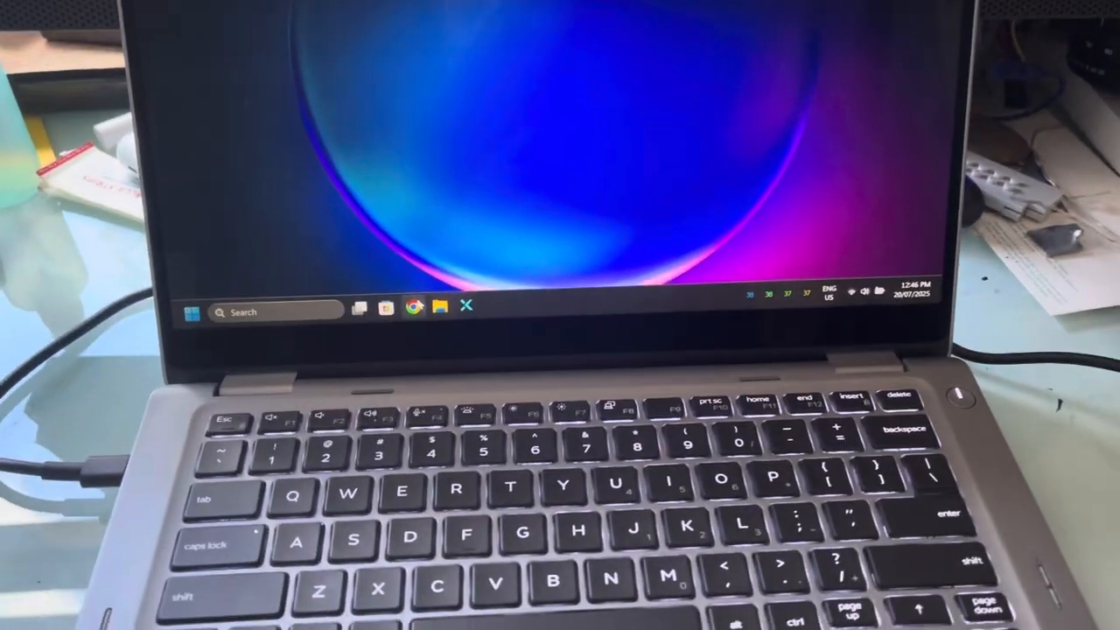
Play LJ Tech Tips' MacBook 2009 Open-core Legacy Patcher video full screen in Chrome.
left_click(413, 306)
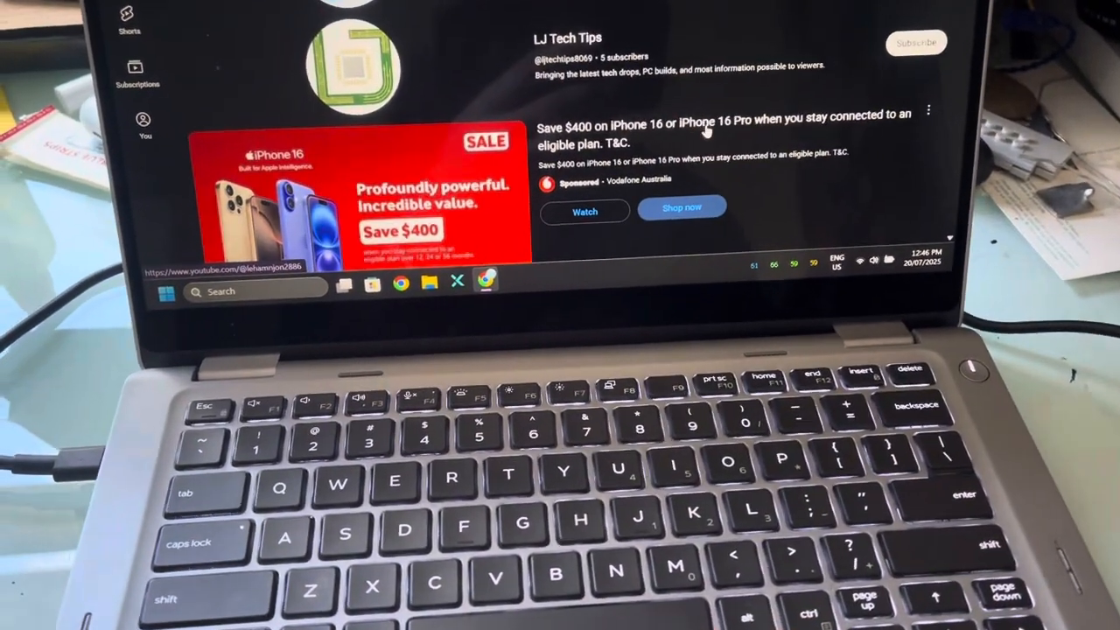
left_click(252, 28)
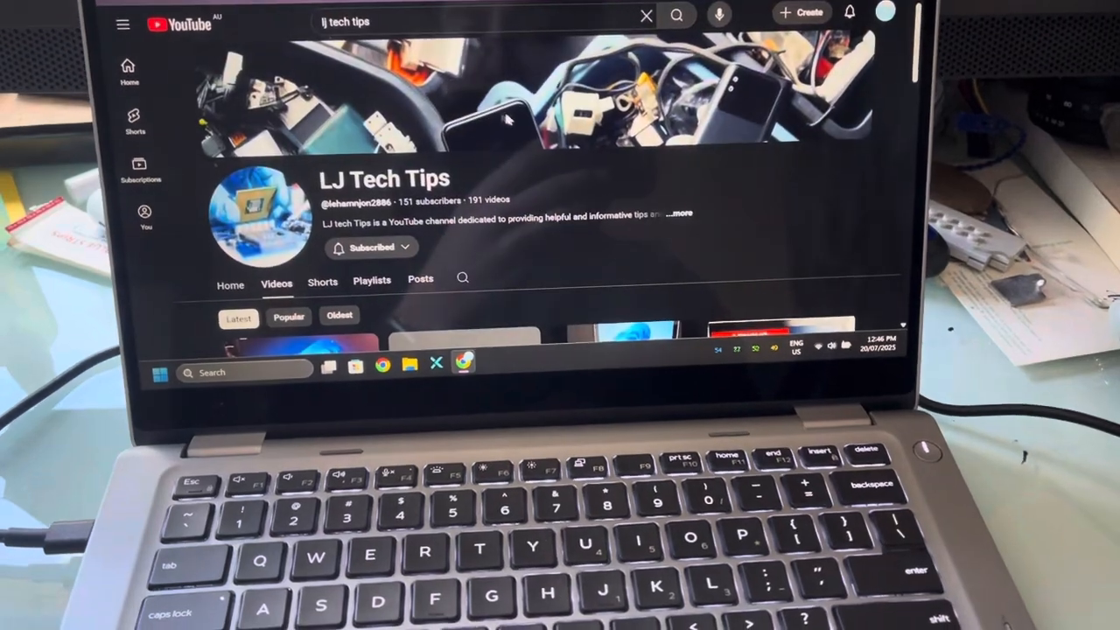
scroll("down", 3)
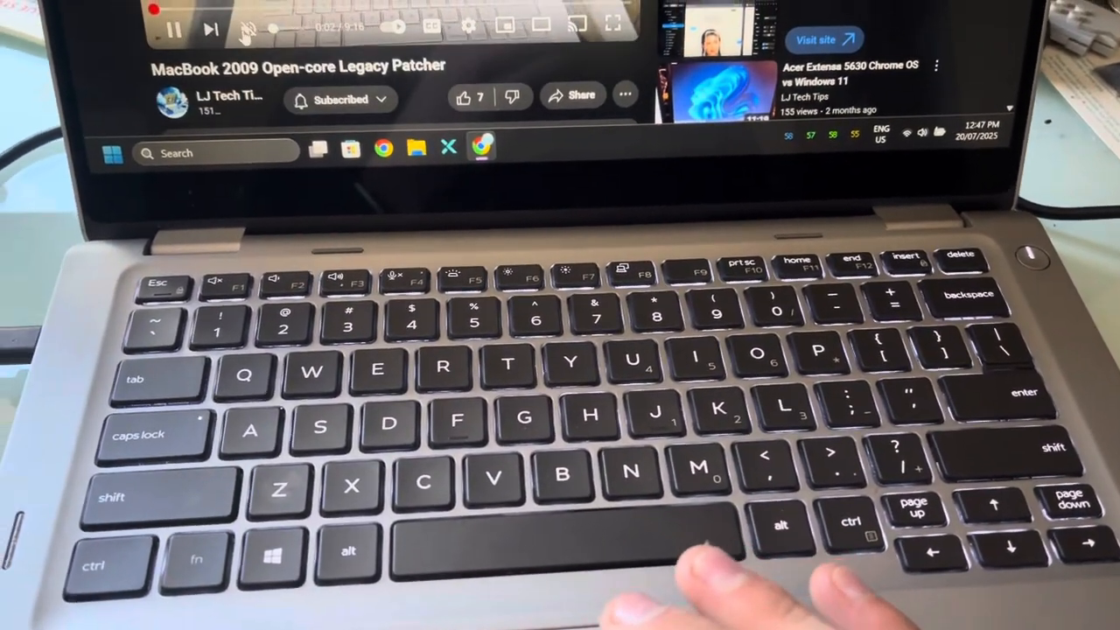
left_click(612, 25)
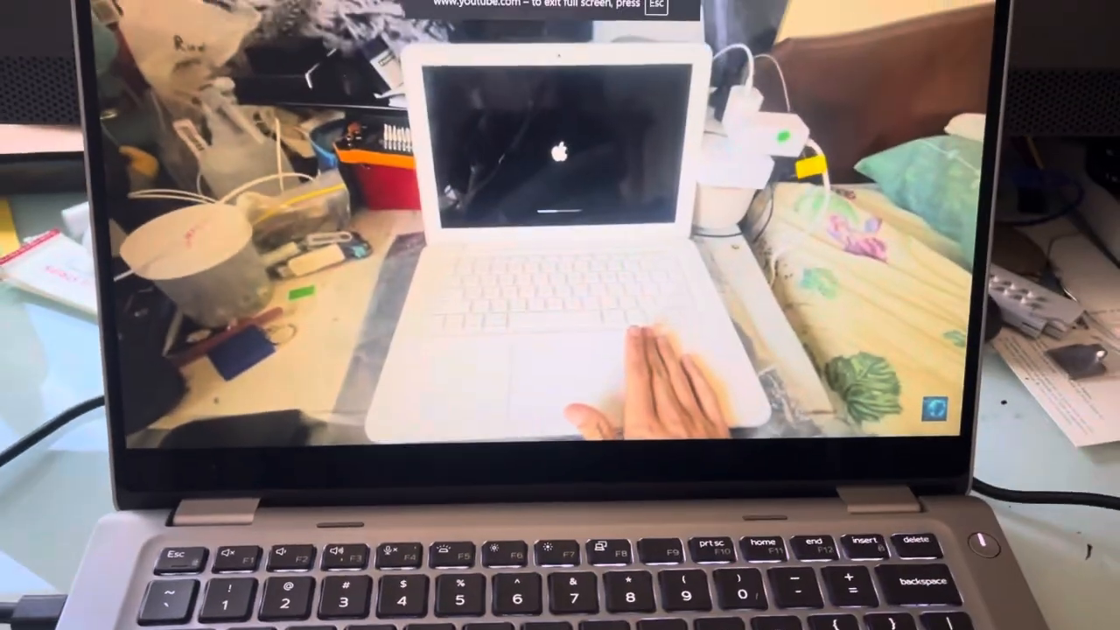